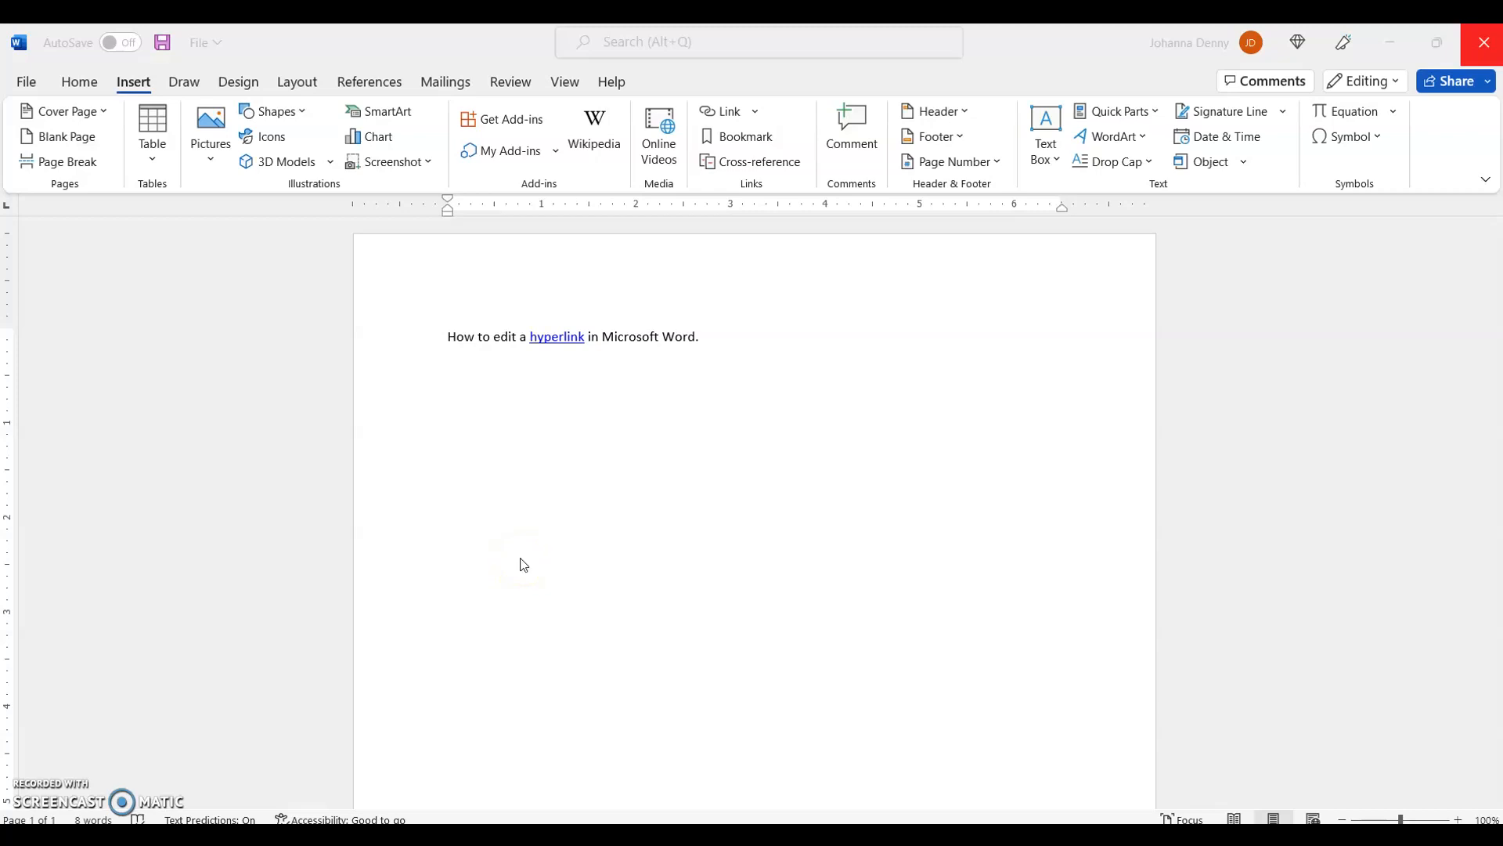
mouse_move(458, 350)
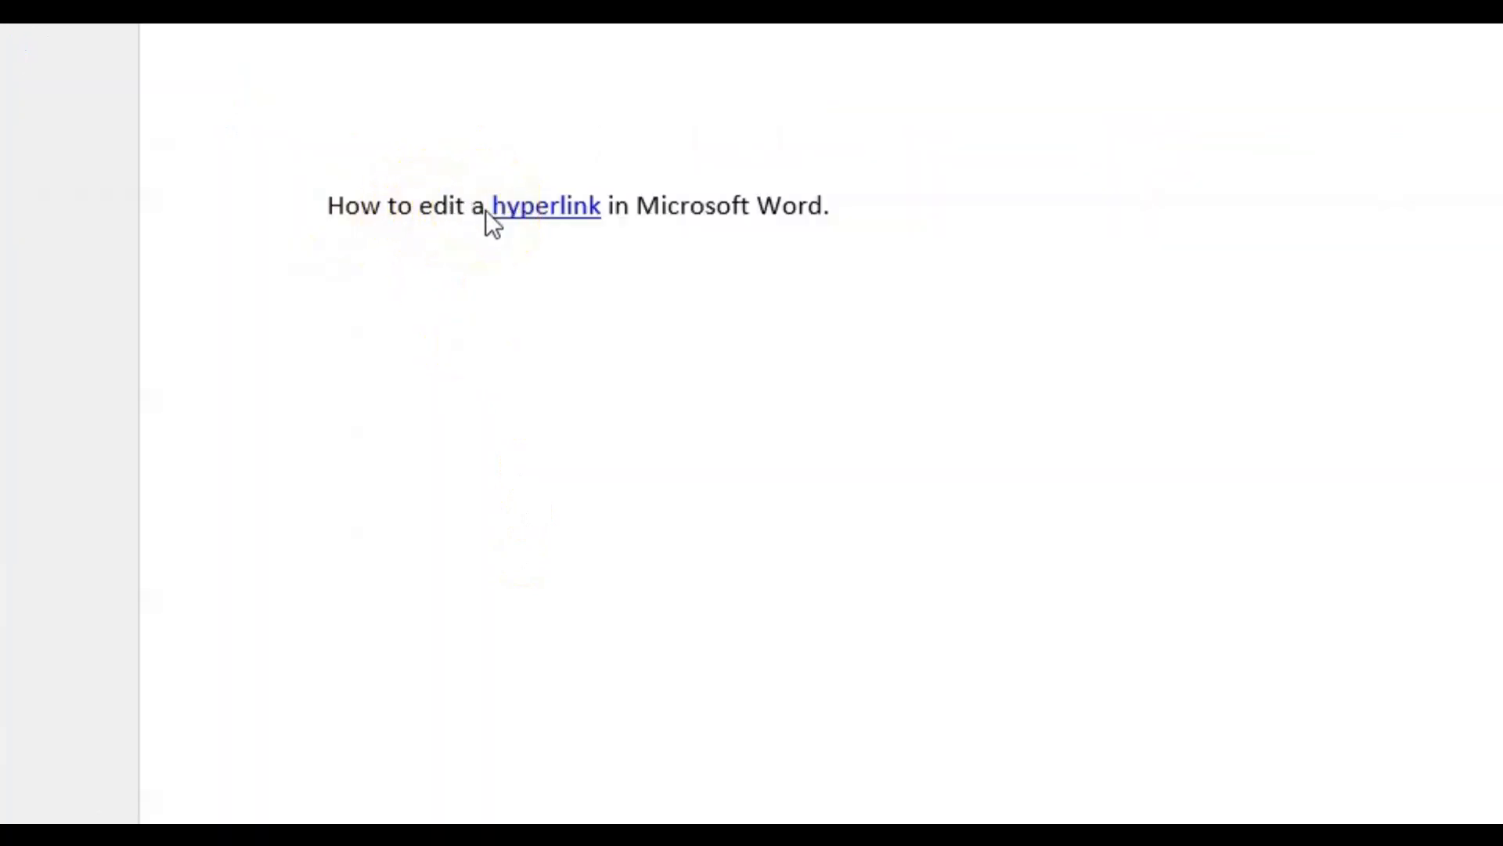
Step: Open Edit Hyperlink for the word 'hyperlink' from its right-click menu
click(513, 282)
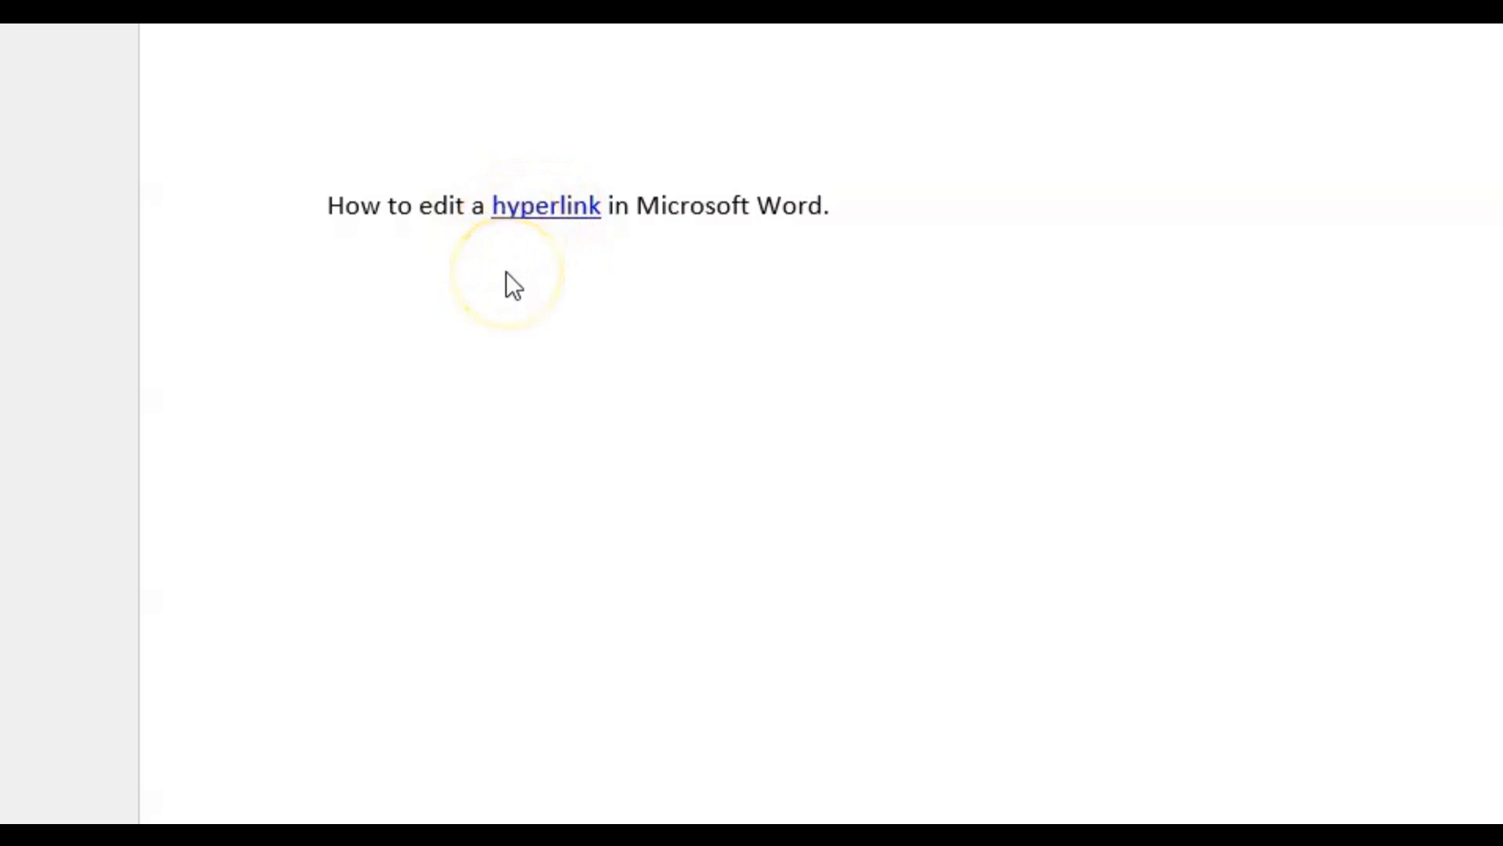
mouse_move(545, 221)
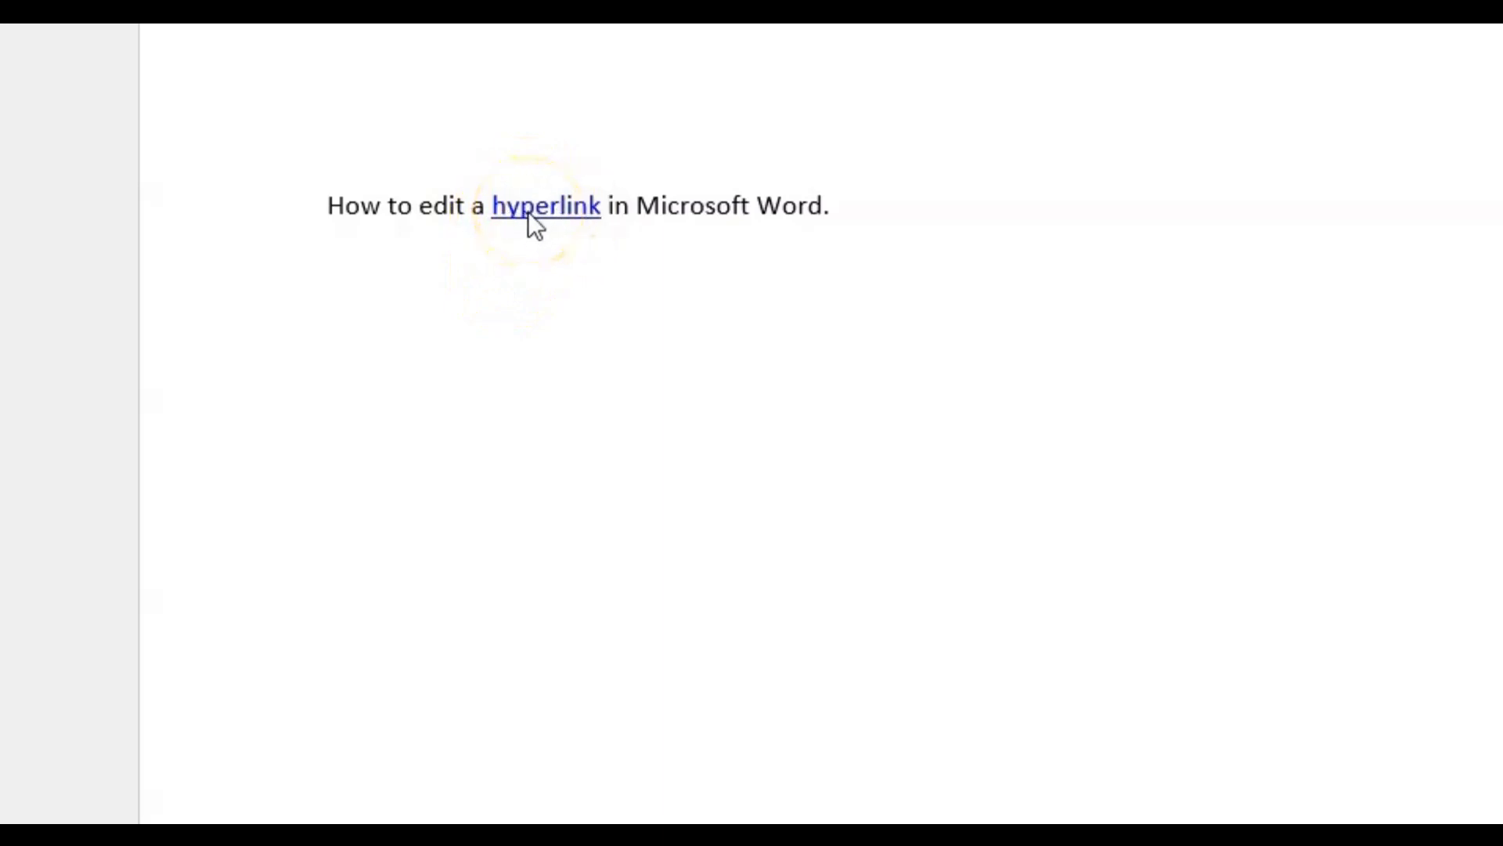
click(545, 205)
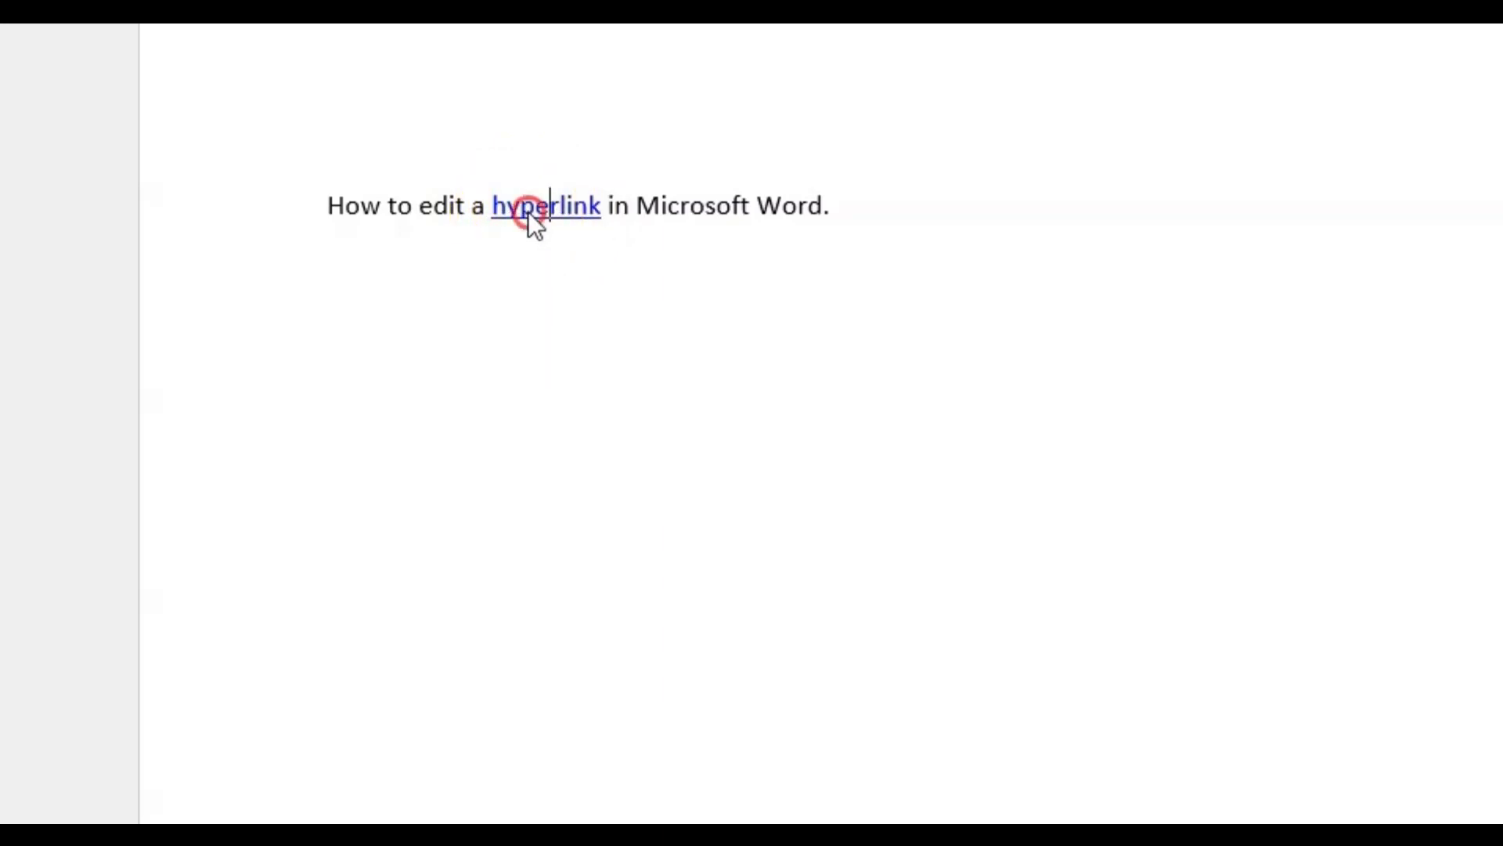
right_click(545, 206)
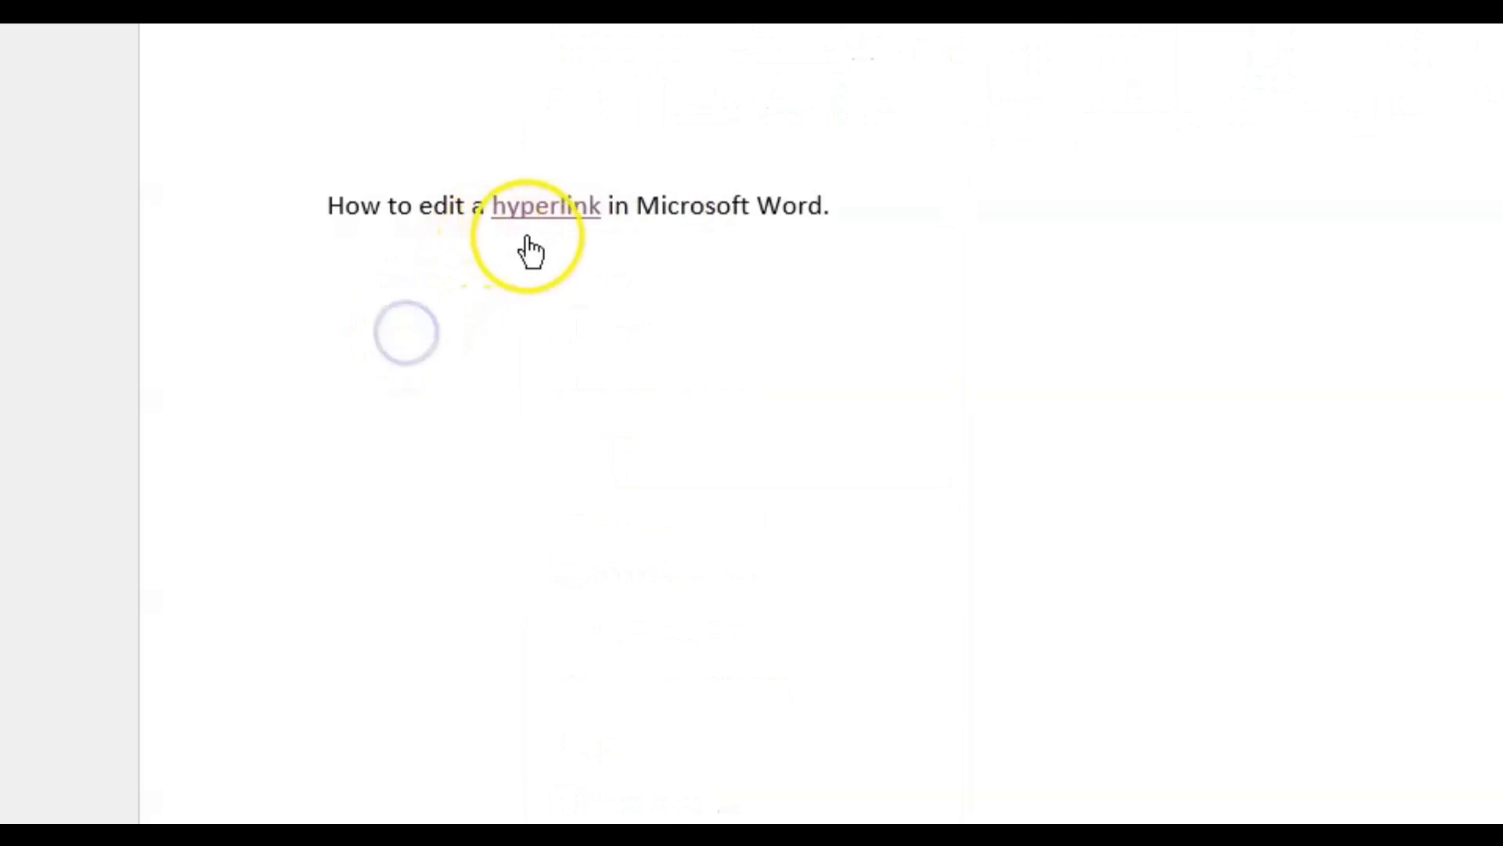
right_click(545, 205)
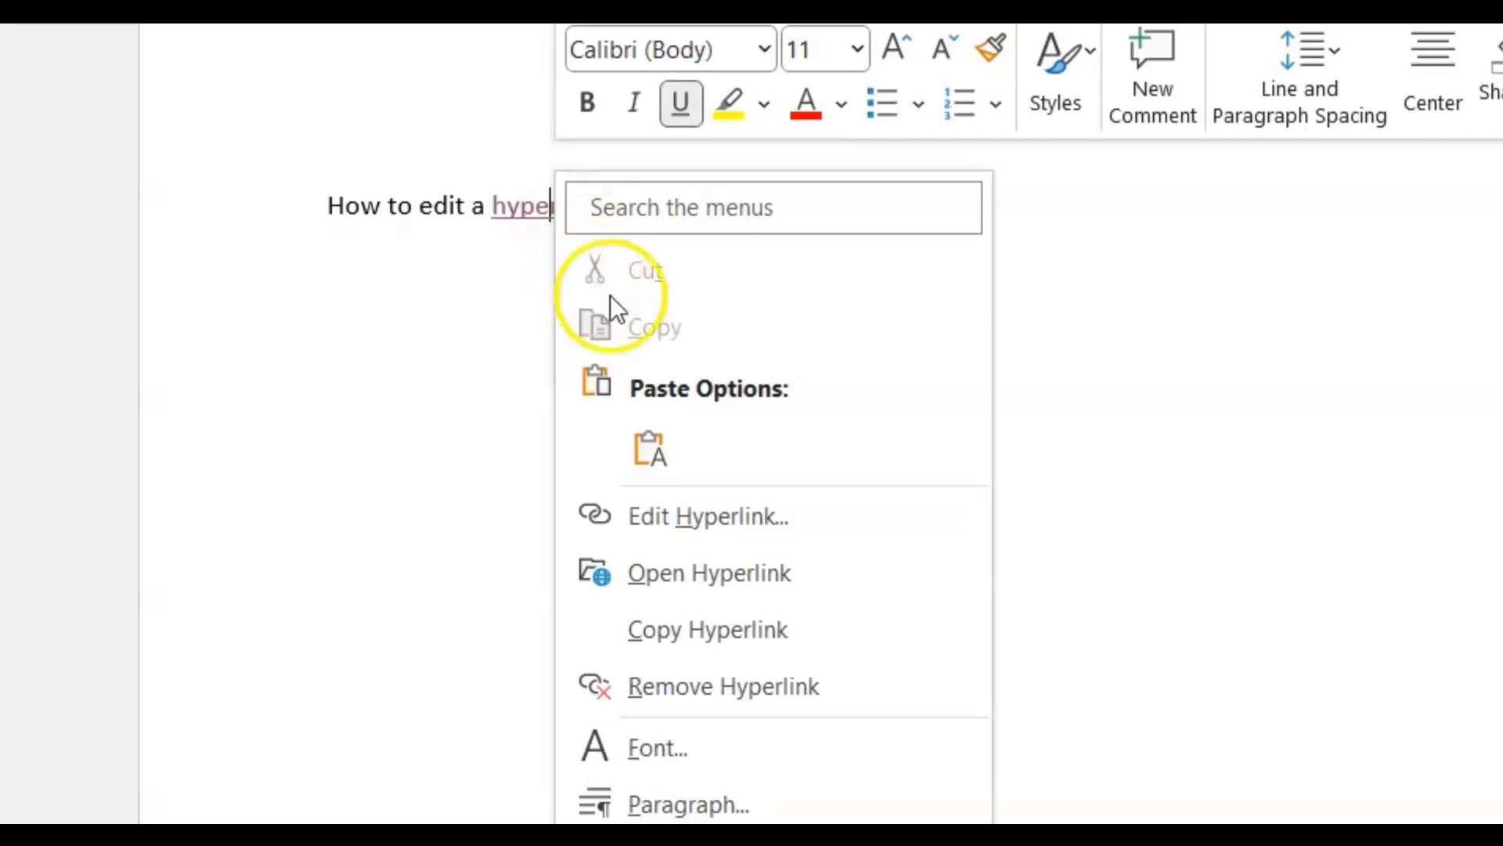
mouse_move(661, 666)
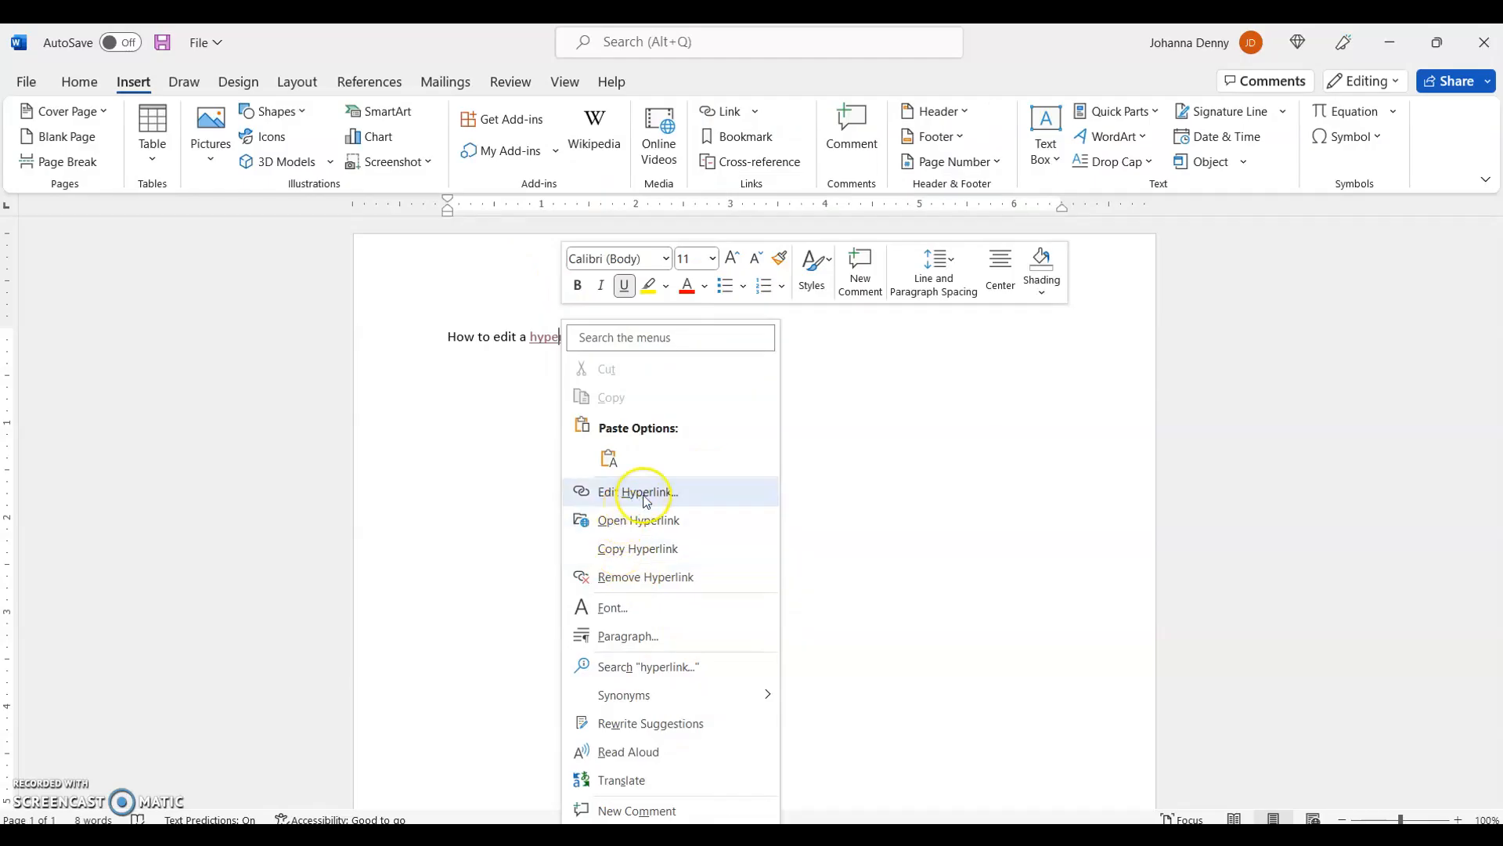
click(641, 492)
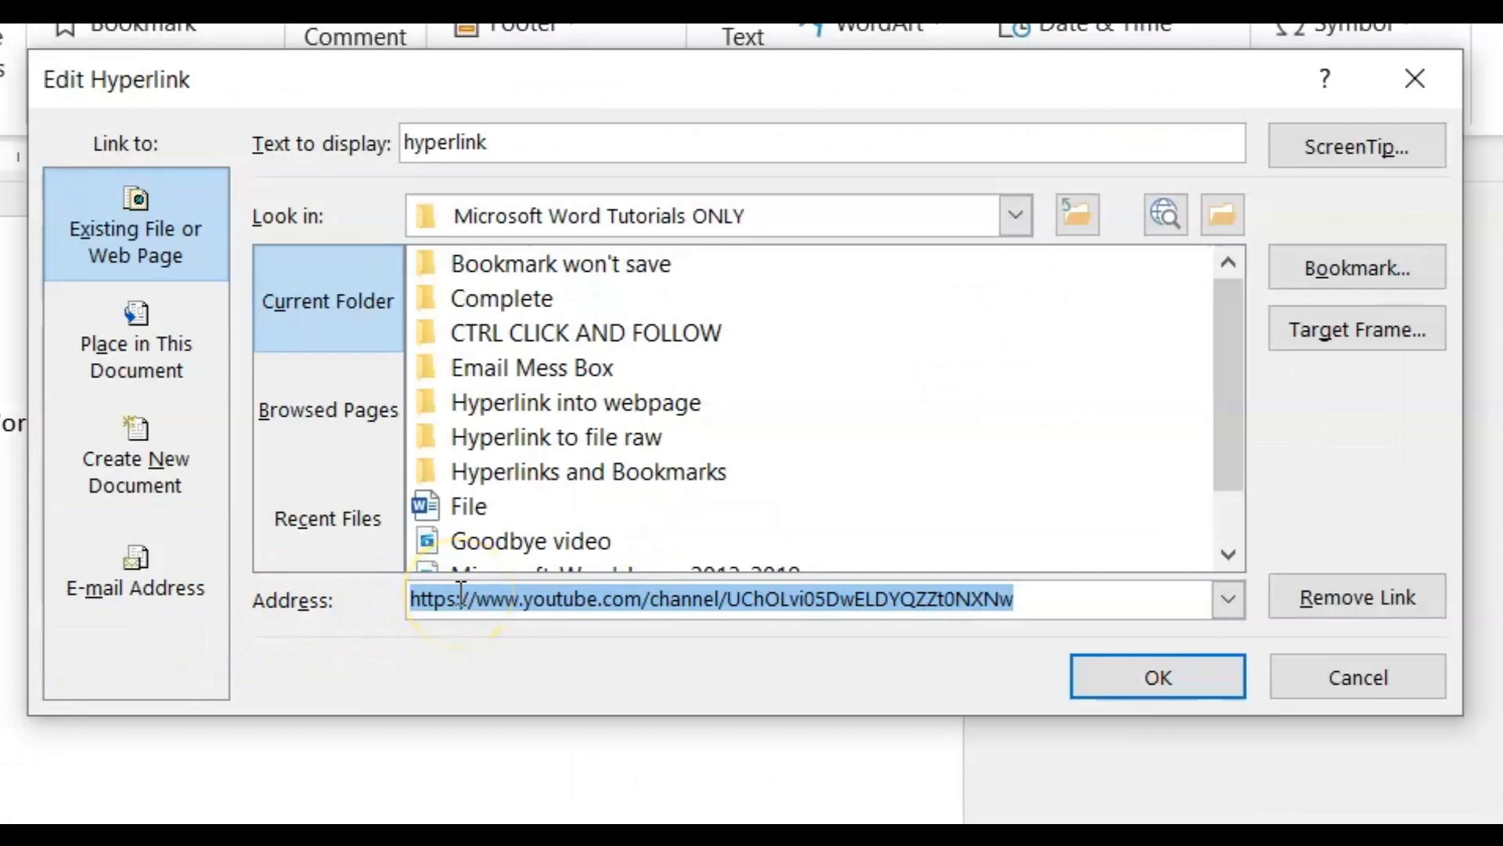
click(1055, 598)
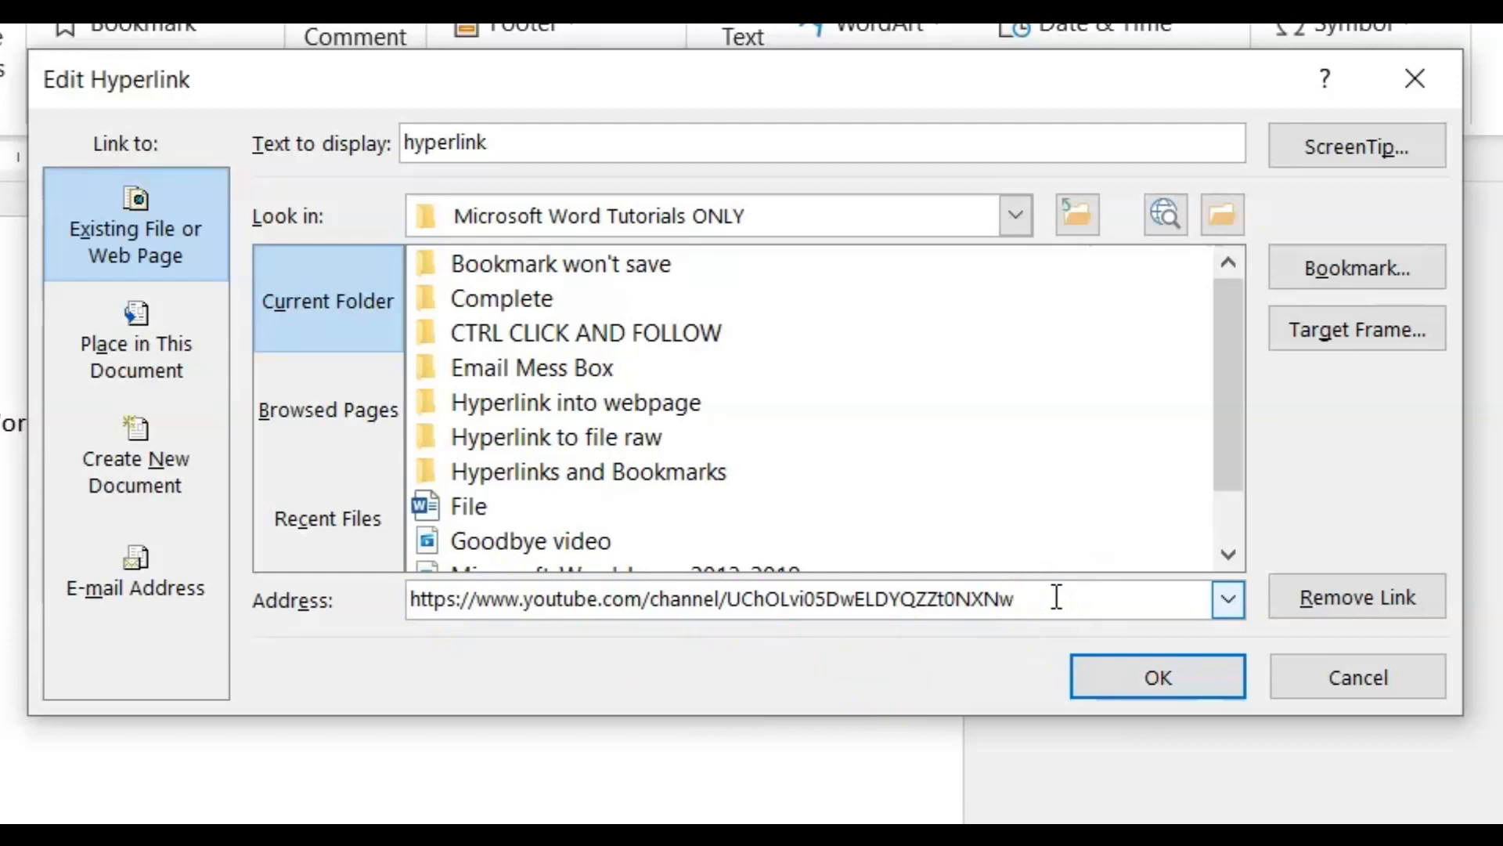
triple_click(710, 598)
text(www)
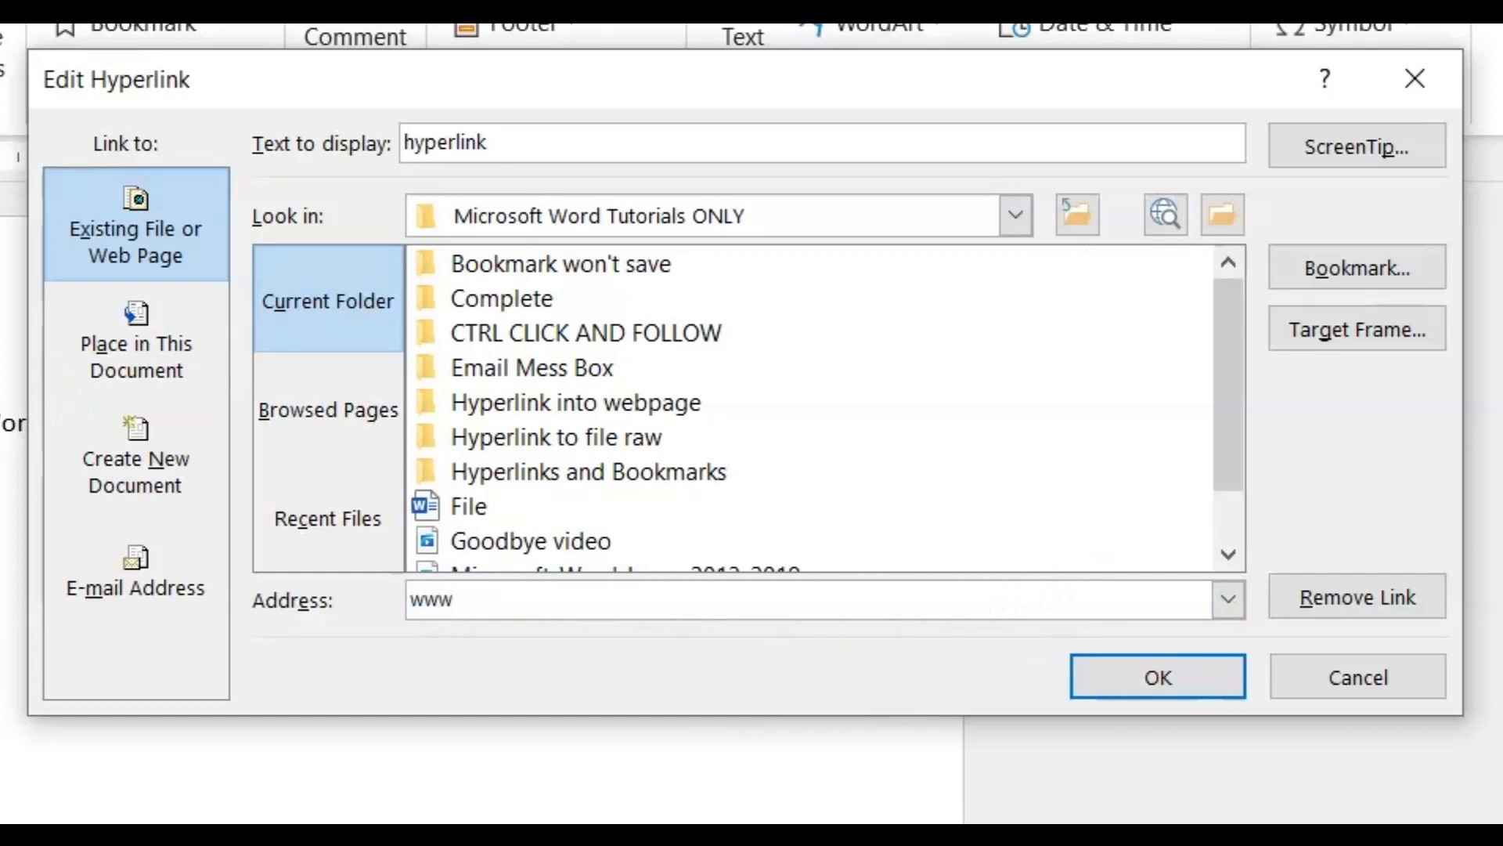
text(http://www.goog)
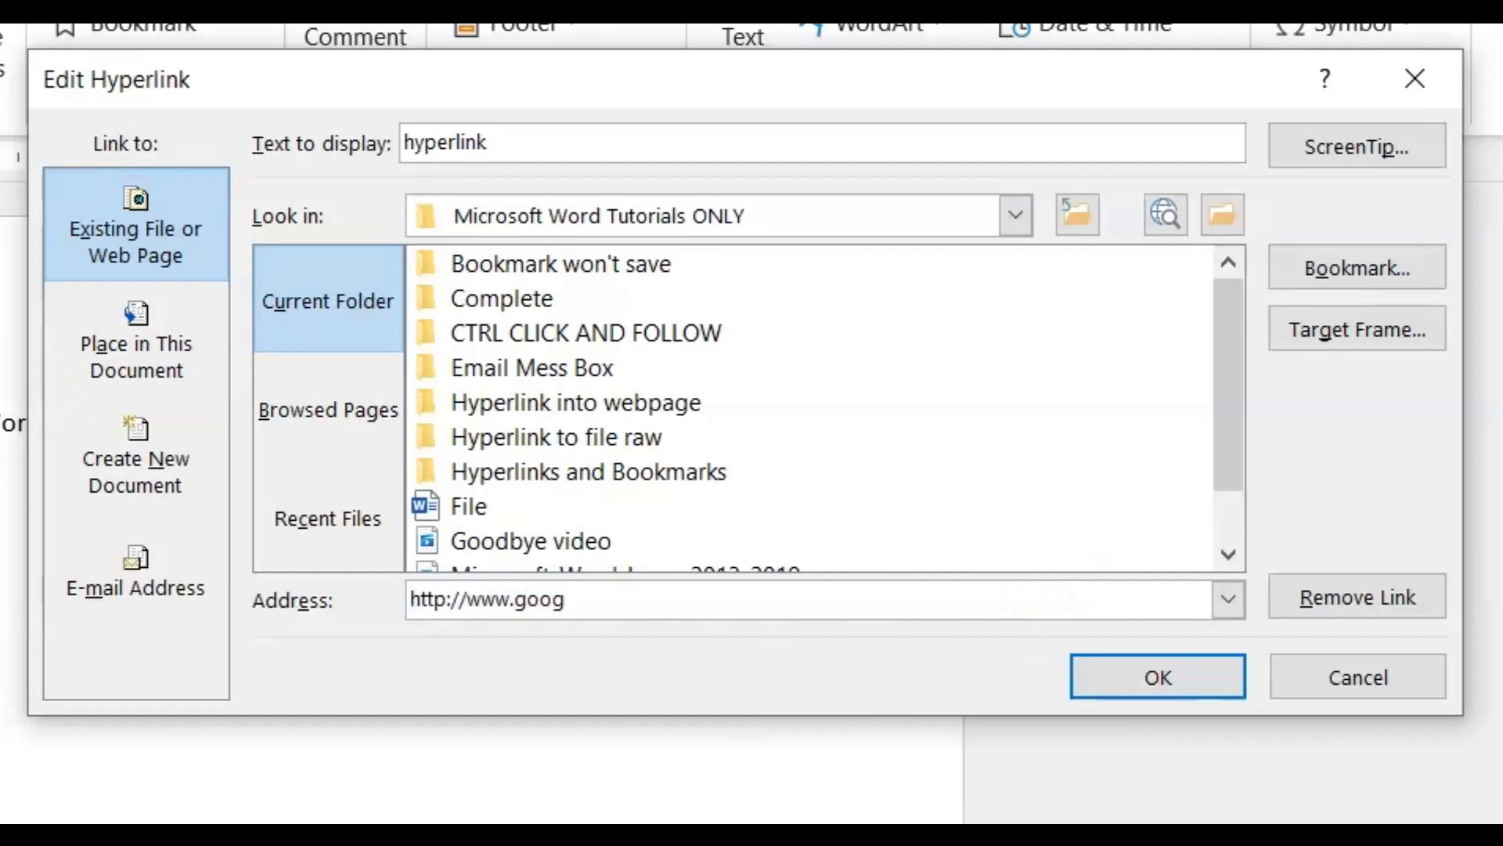
text(le.com)
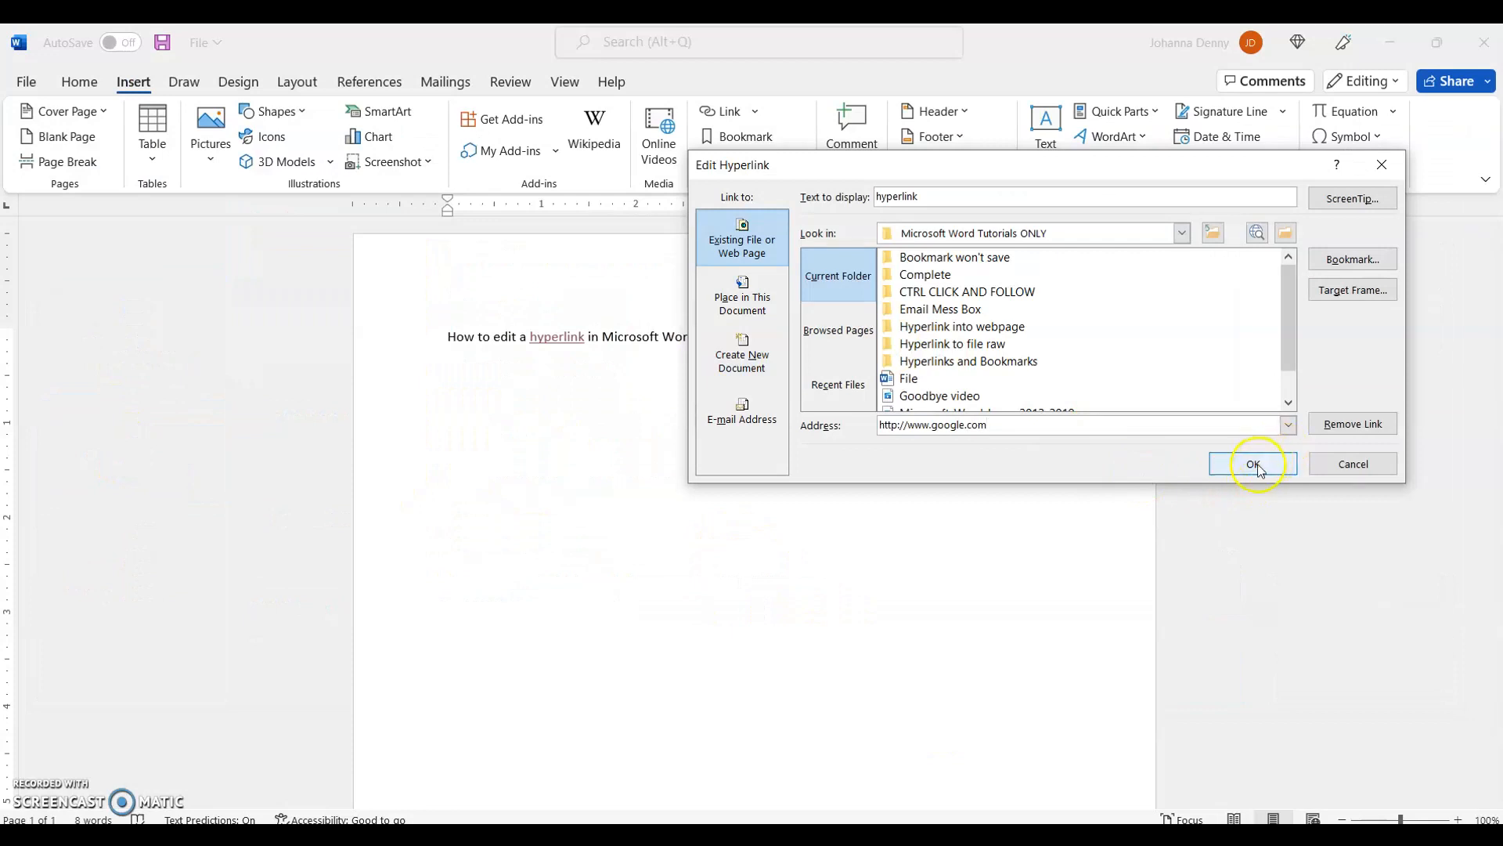
click(1252, 463)
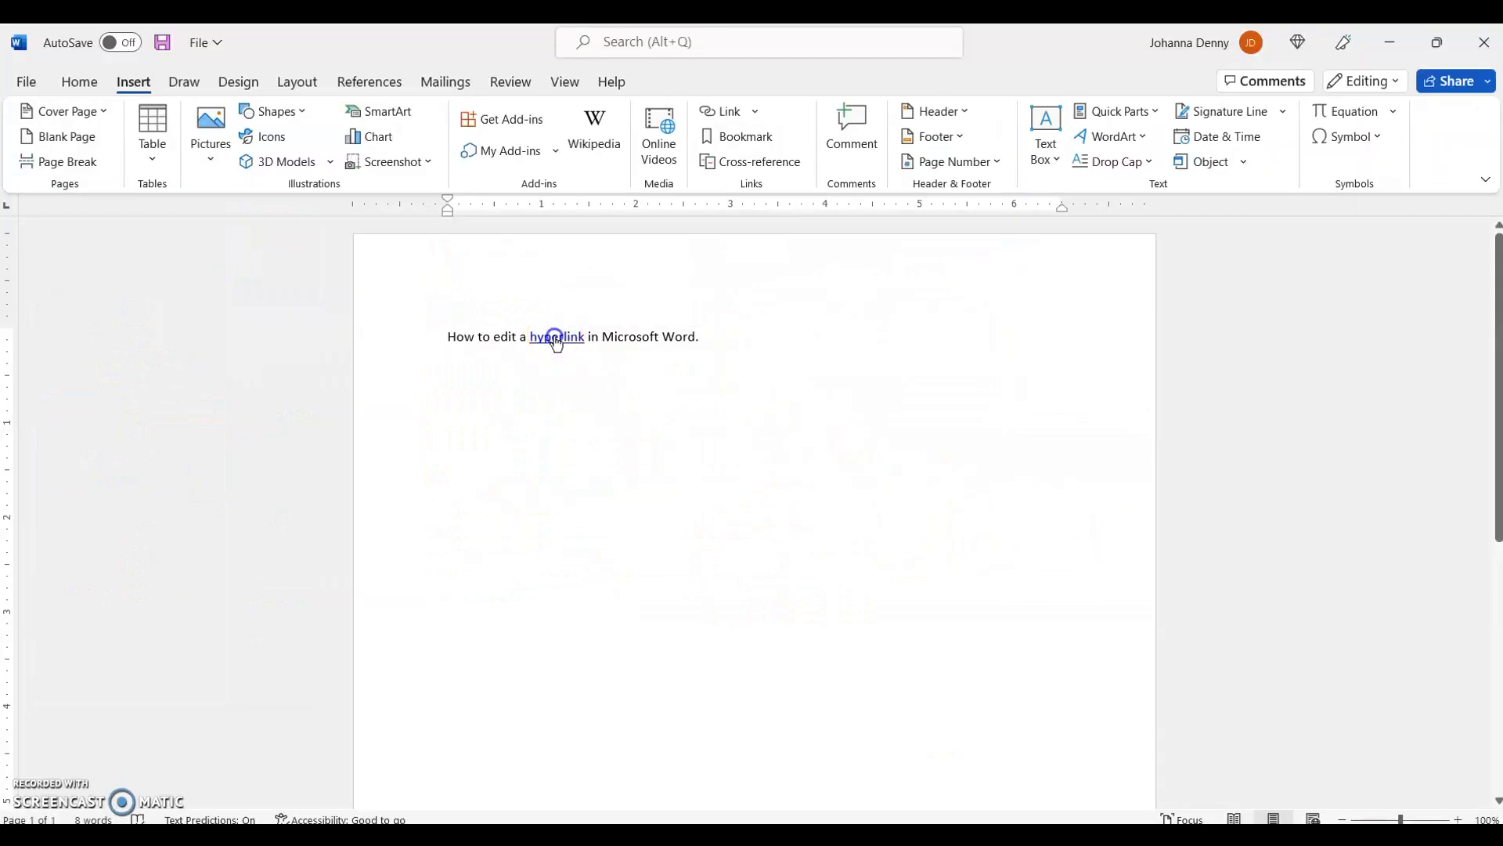
click(554, 337)
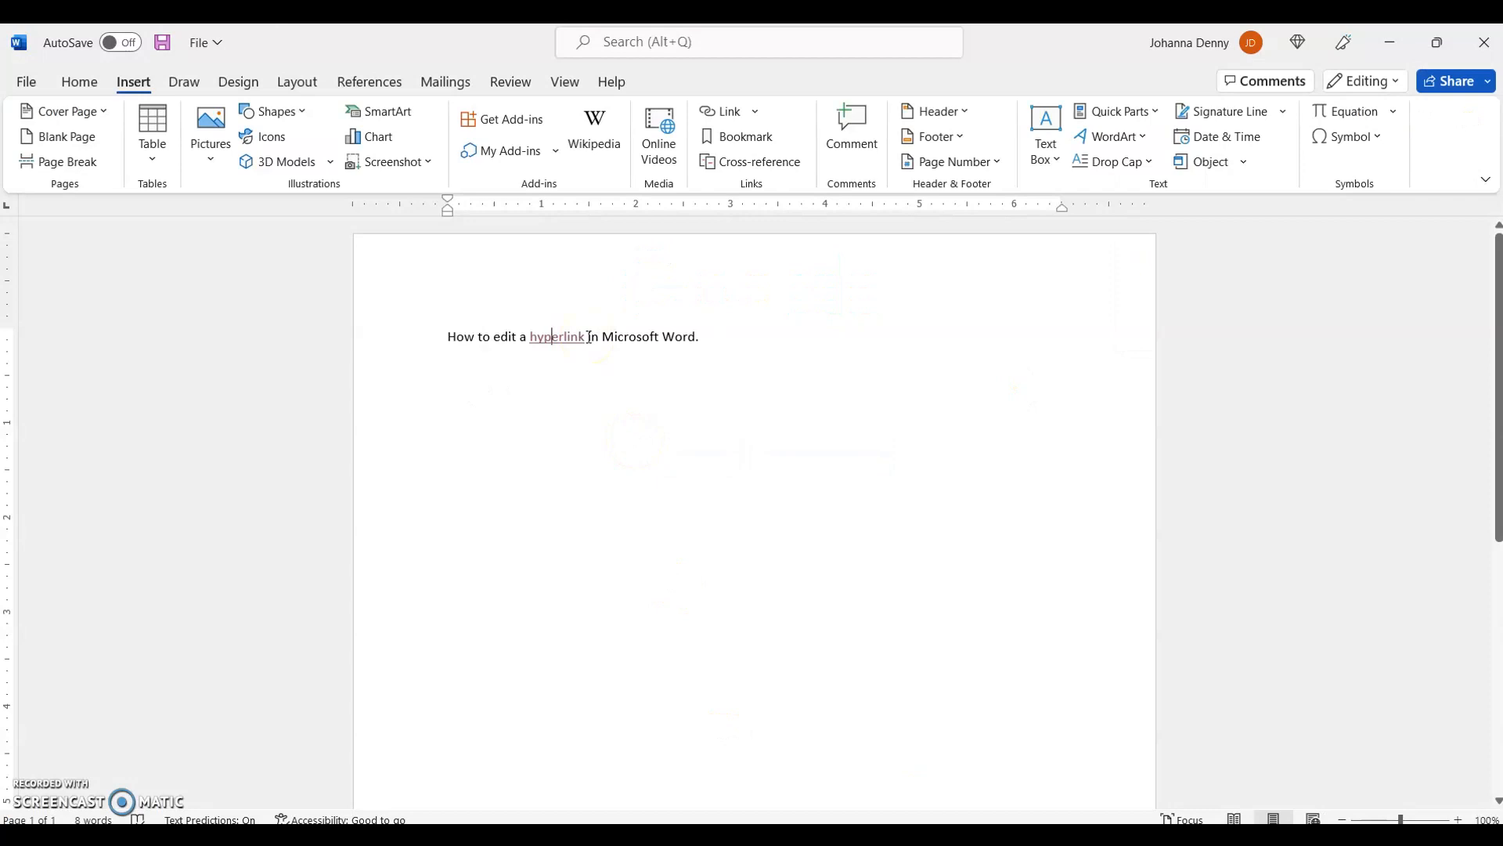
double_click(556, 336)
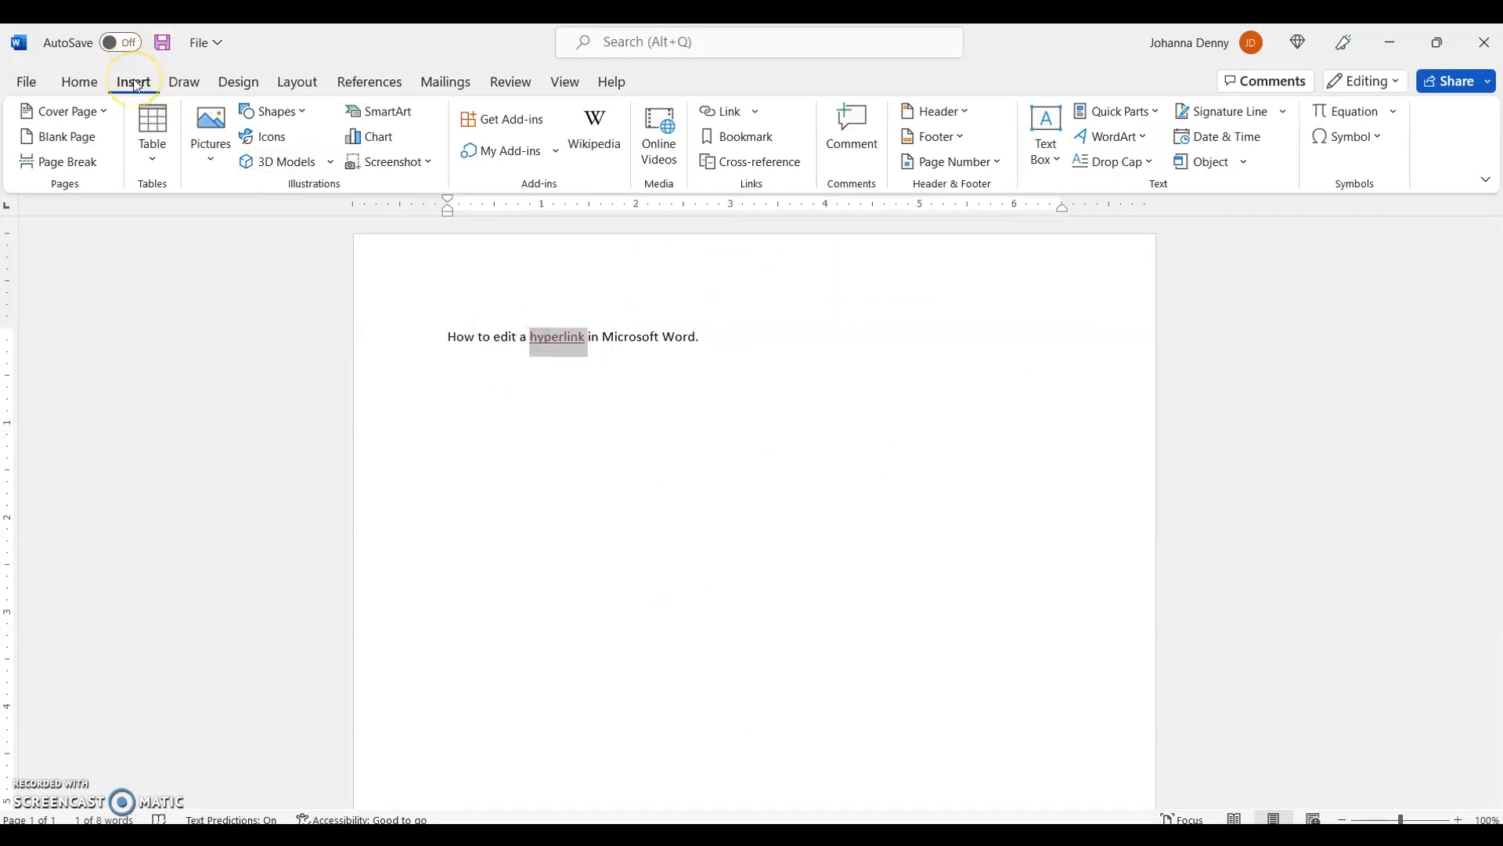
mouse_move(658, 129)
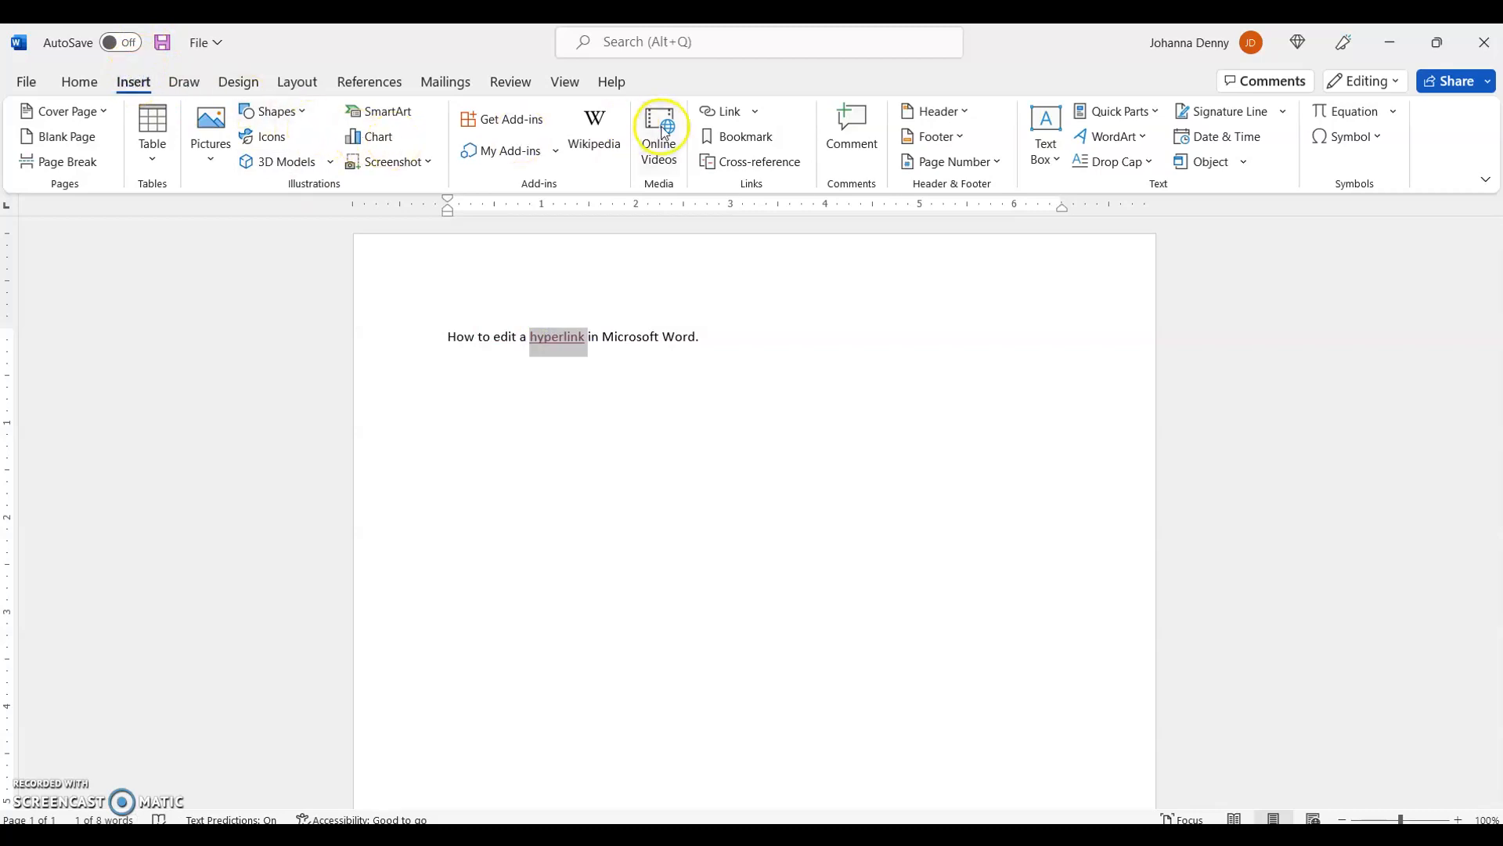
click(725, 112)
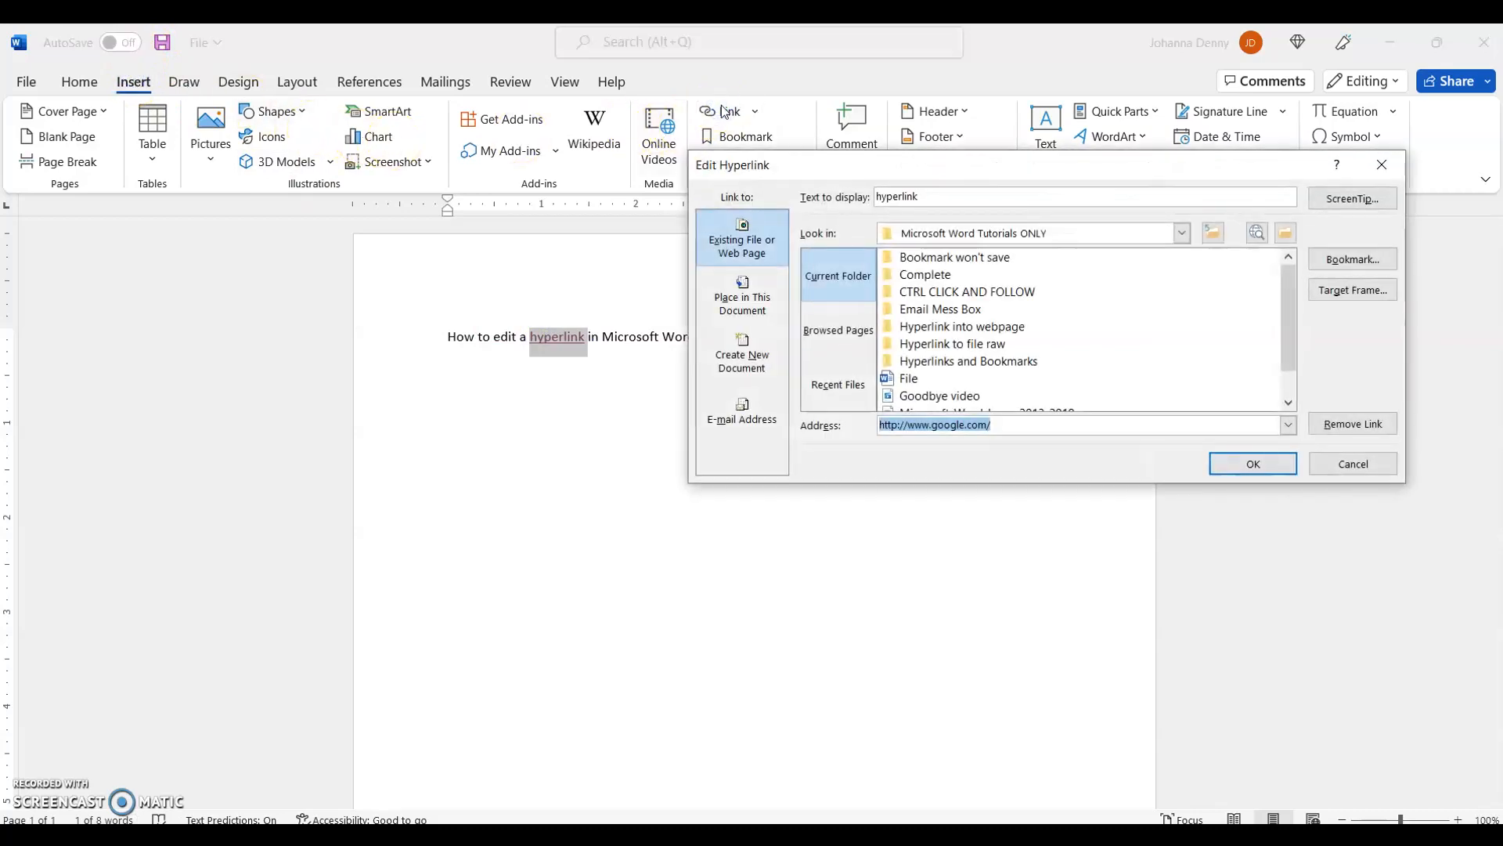
mouse_move(828, 437)
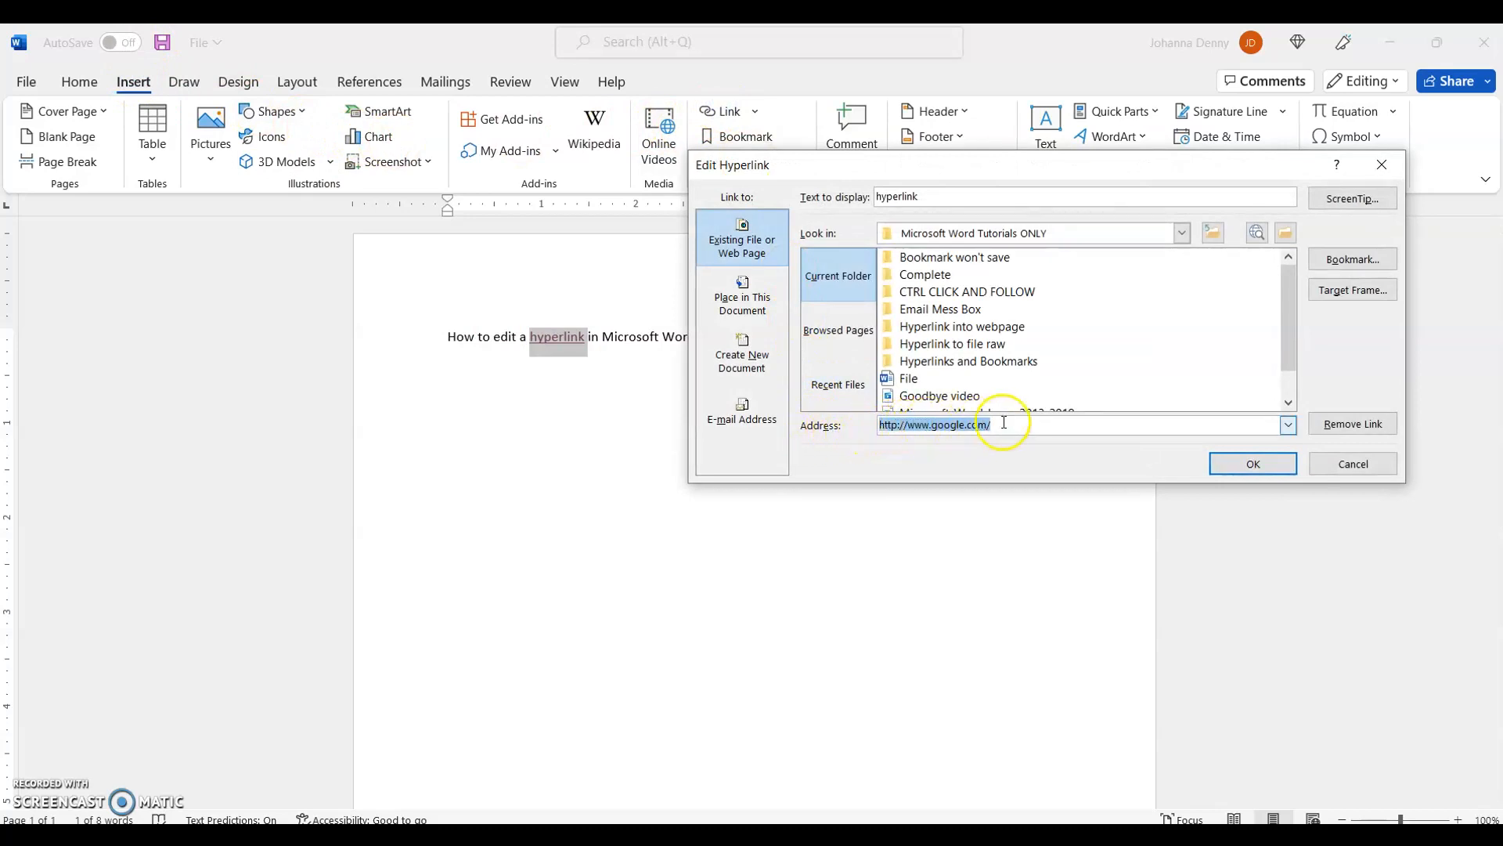
click(1251, 462)
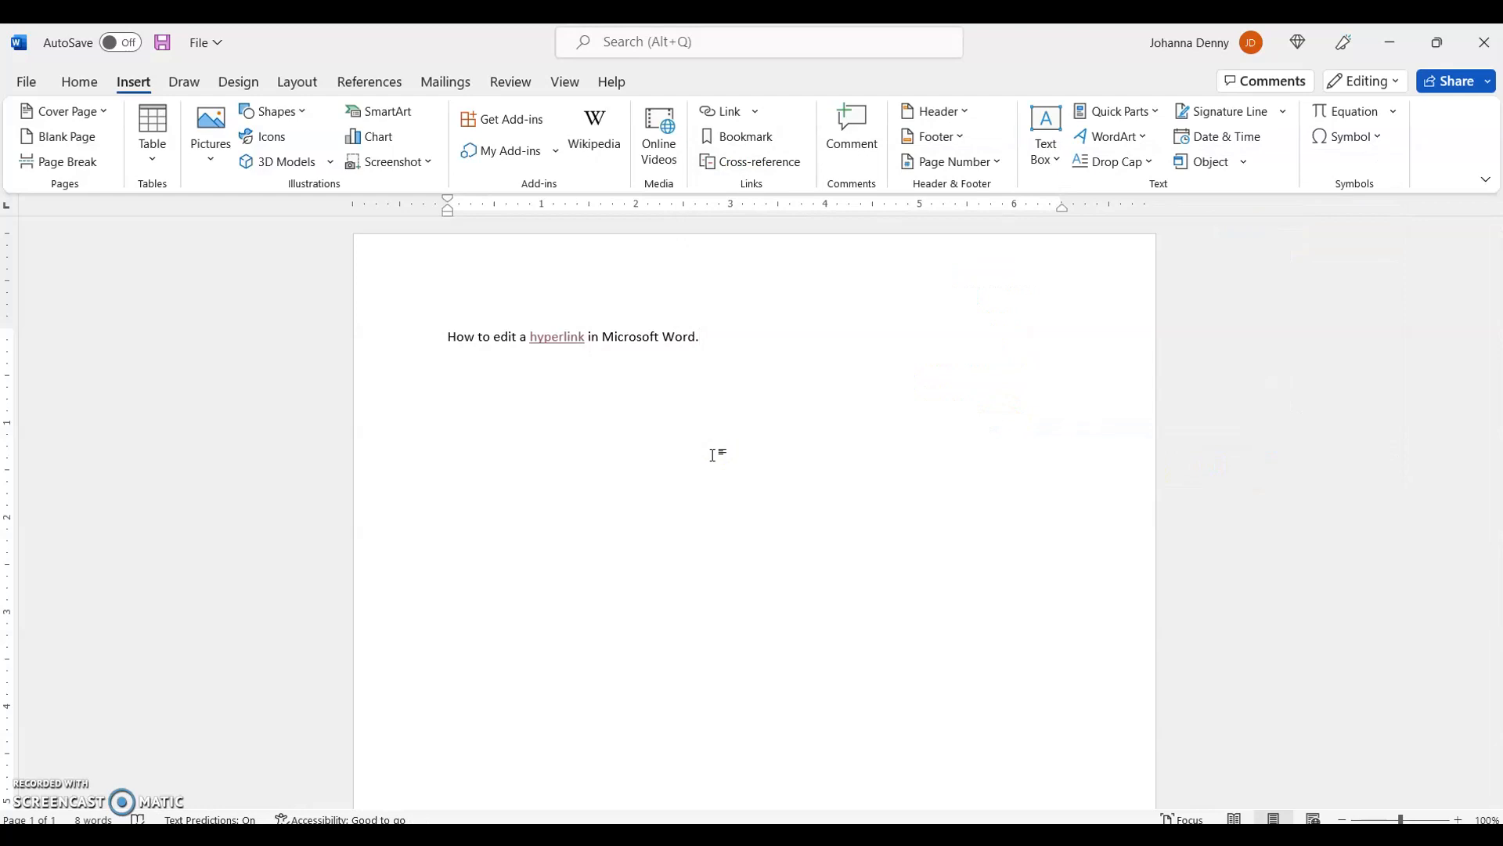
click(697, 336)
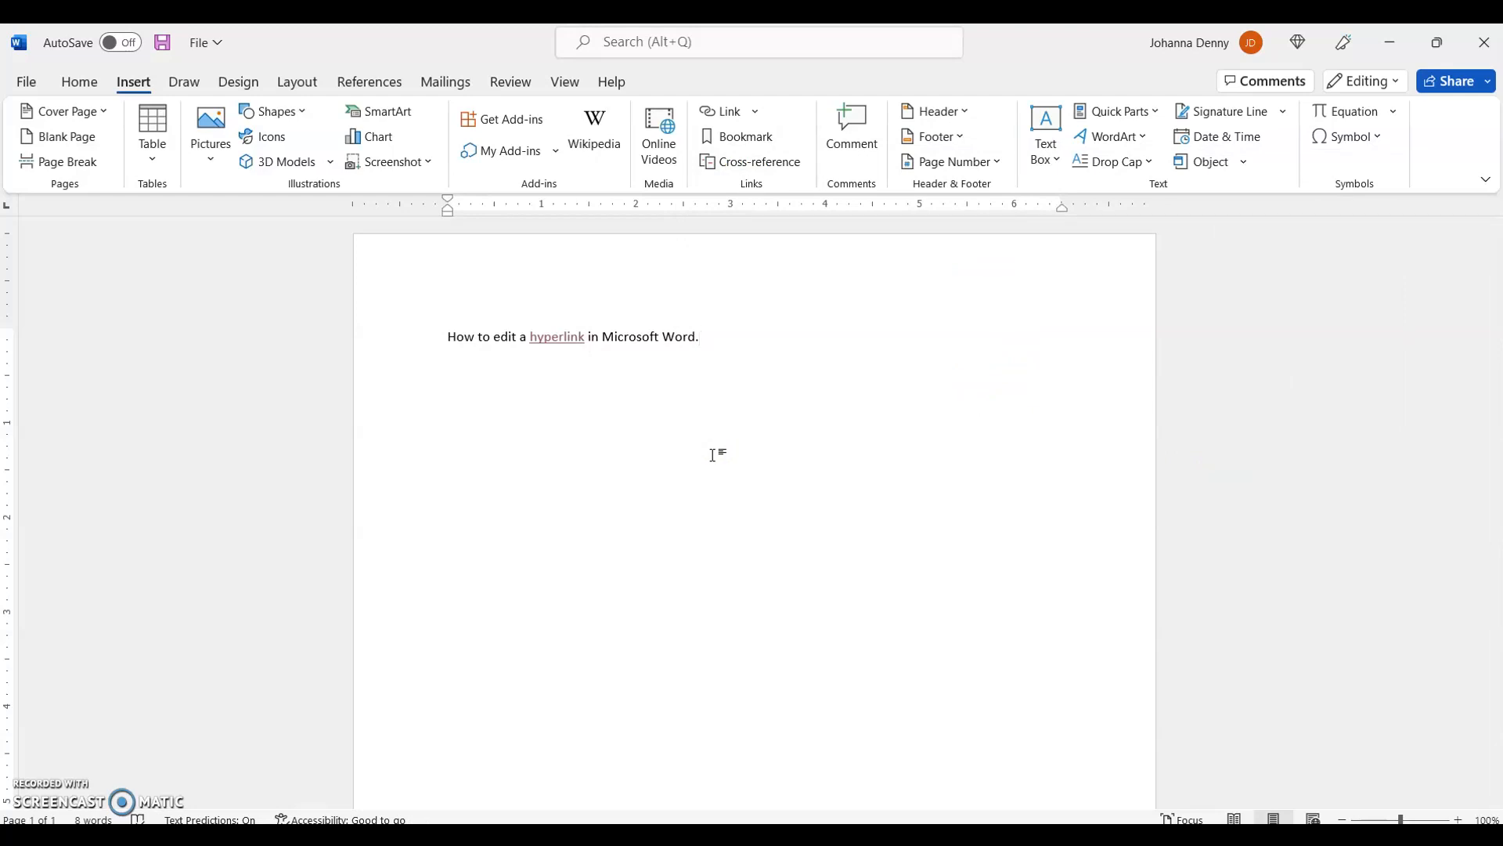
click(700, 336)
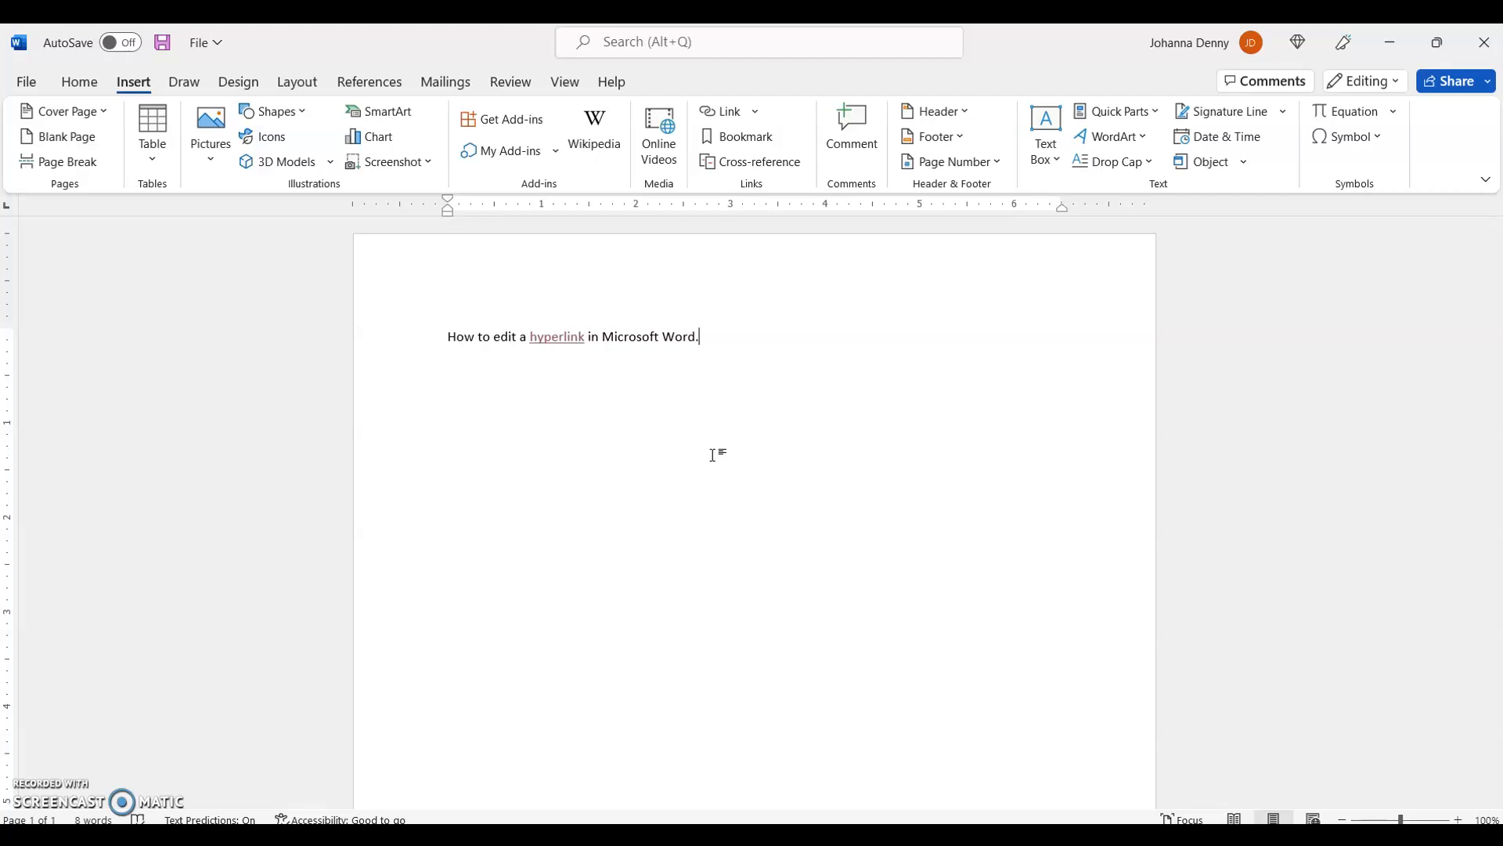